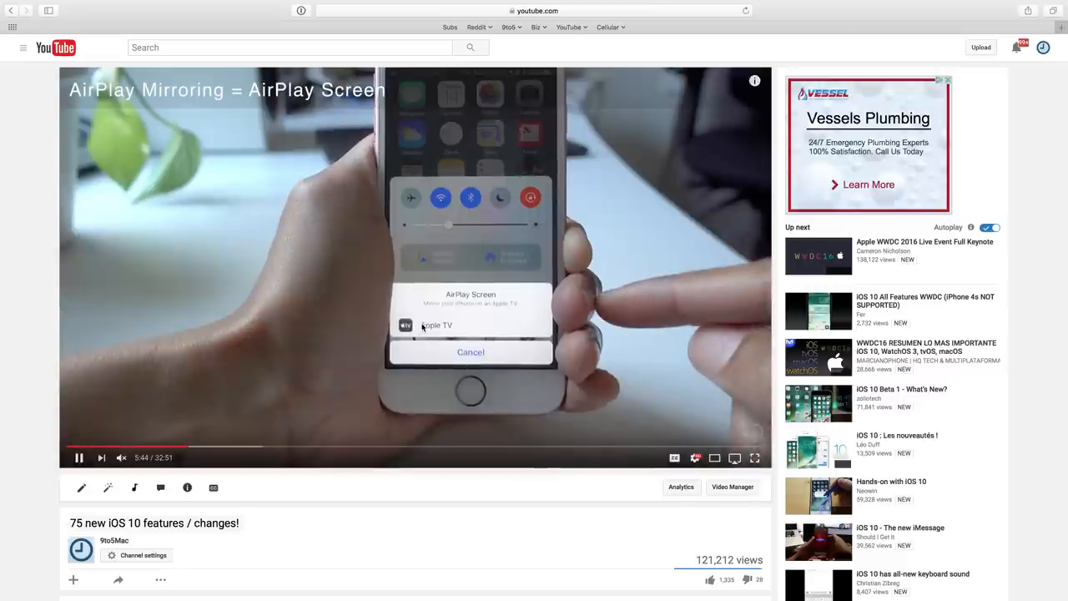
- Move the playing YouTube video into a floating picture-in-picture window from its context menu
right_click(409, 293)
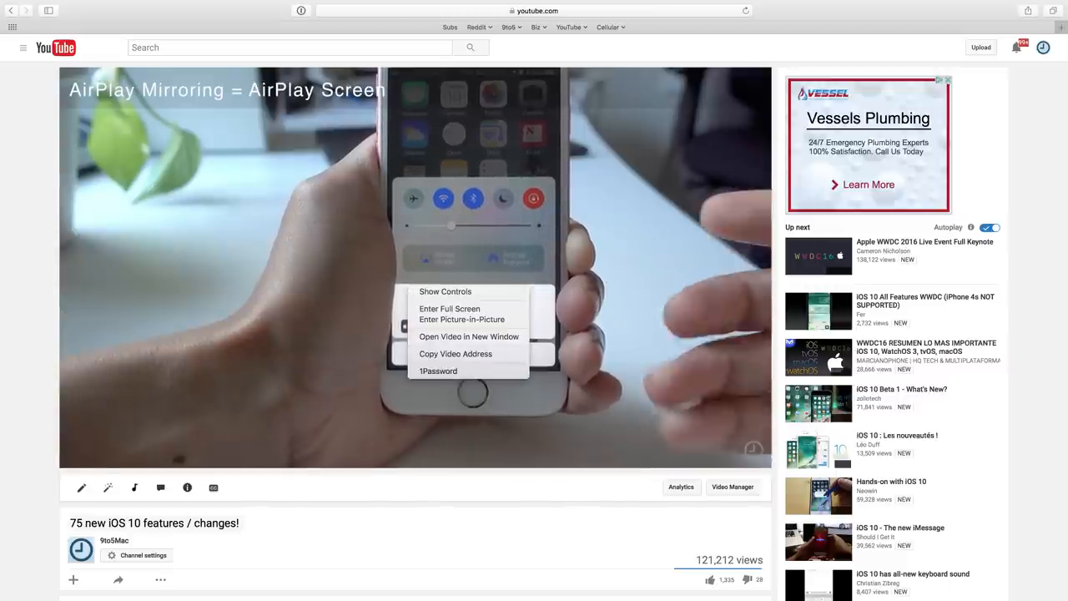
mouse_move(462, 320)
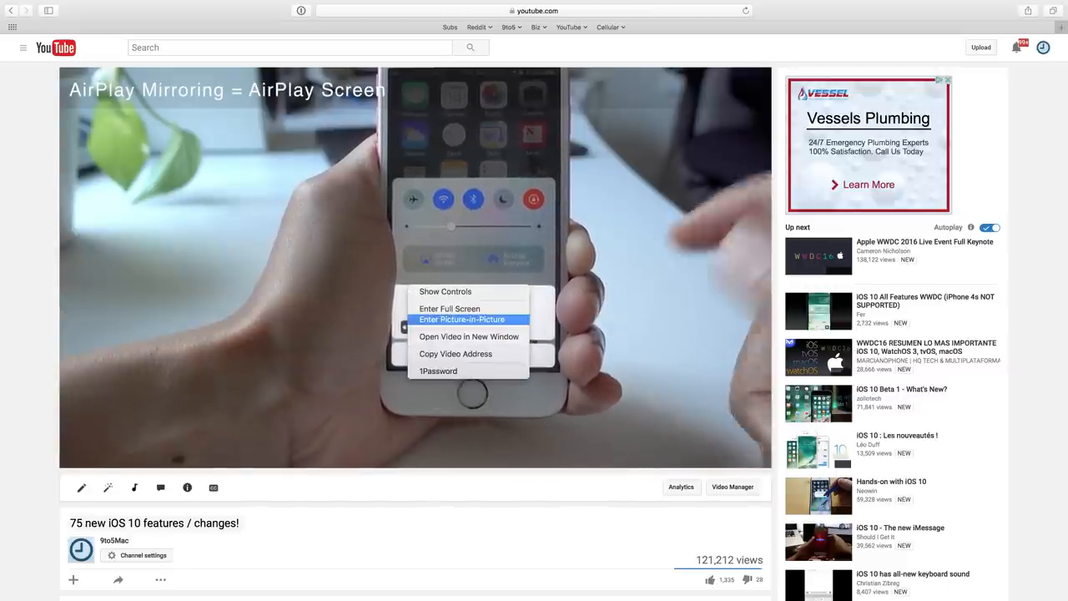
left_click(462, 319)
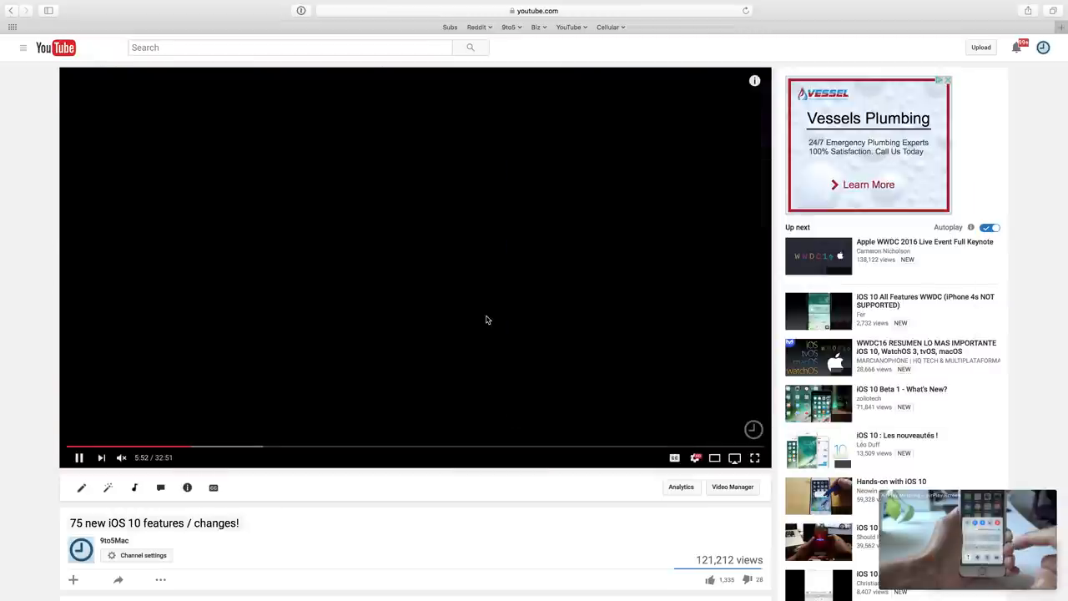